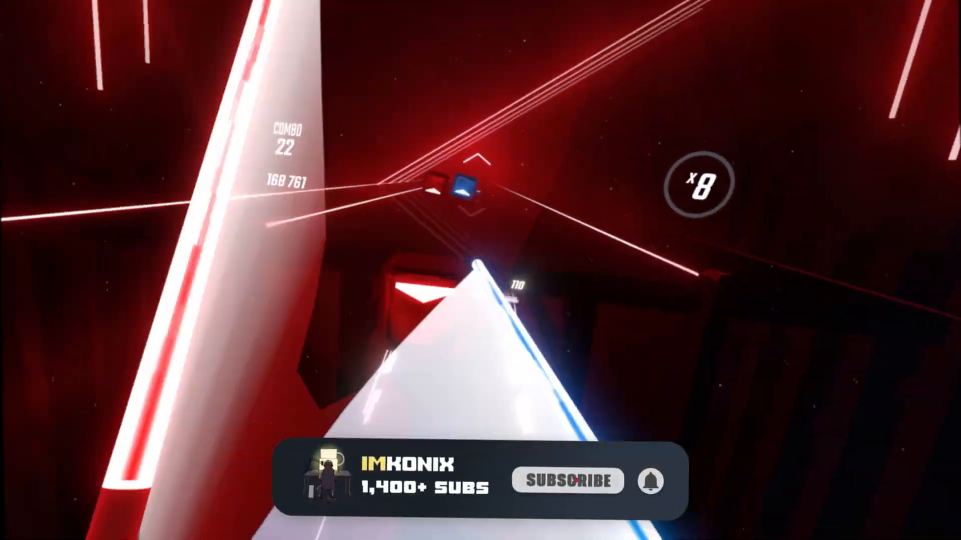
{"action": "left_click", "coordinate": [568, 480]}
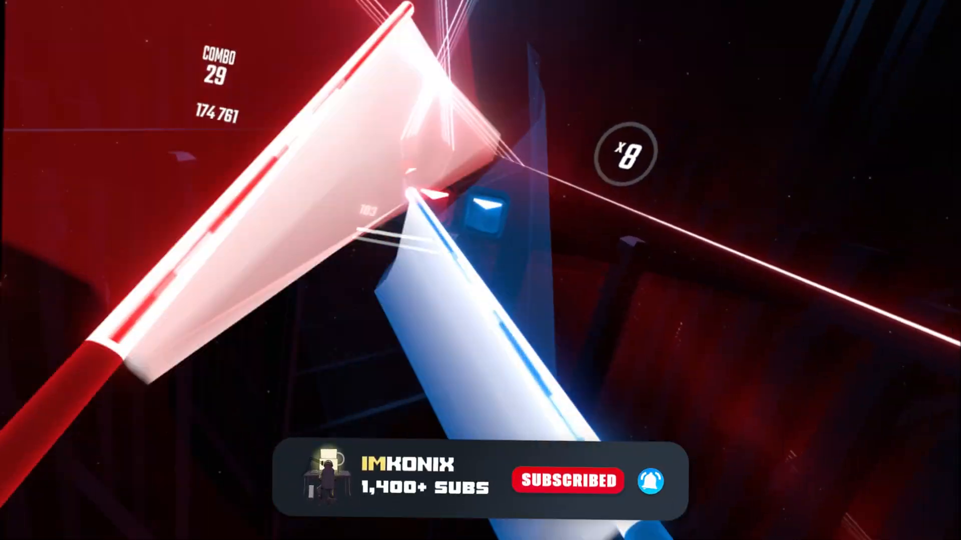